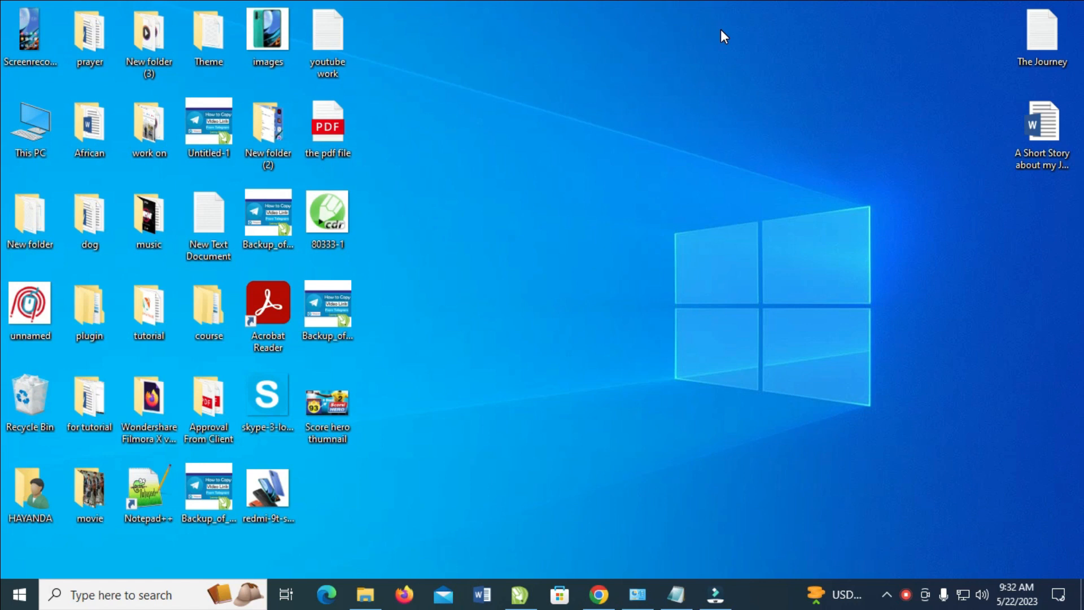
- Restore the CorelDRAW window with the football design from the taskbar
click(515, 595)
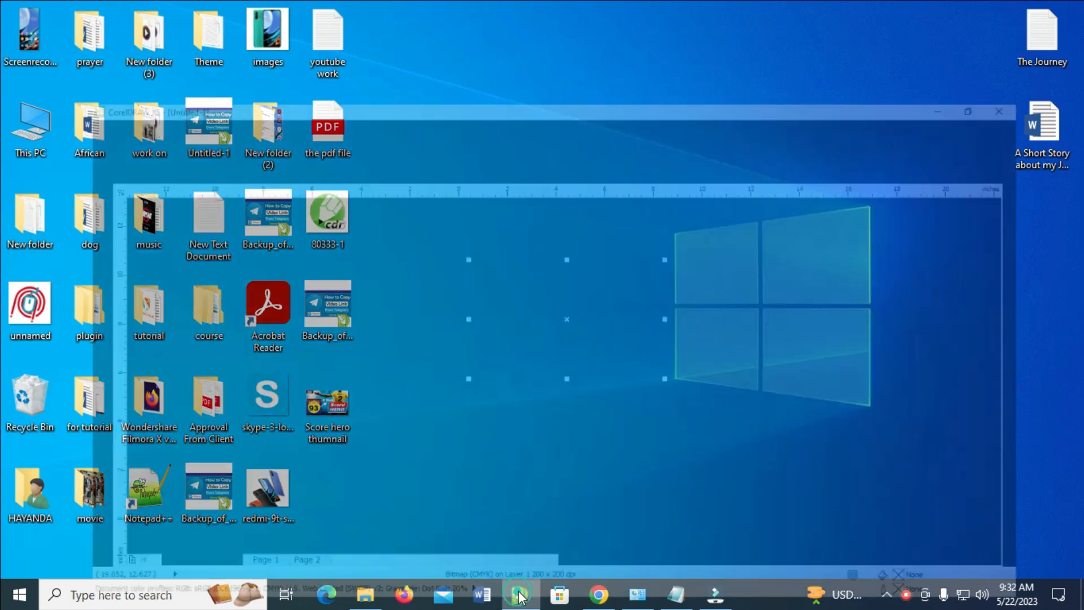
- Nudge the football design bitmap slightly up and right, then start an export
click(522, 609)
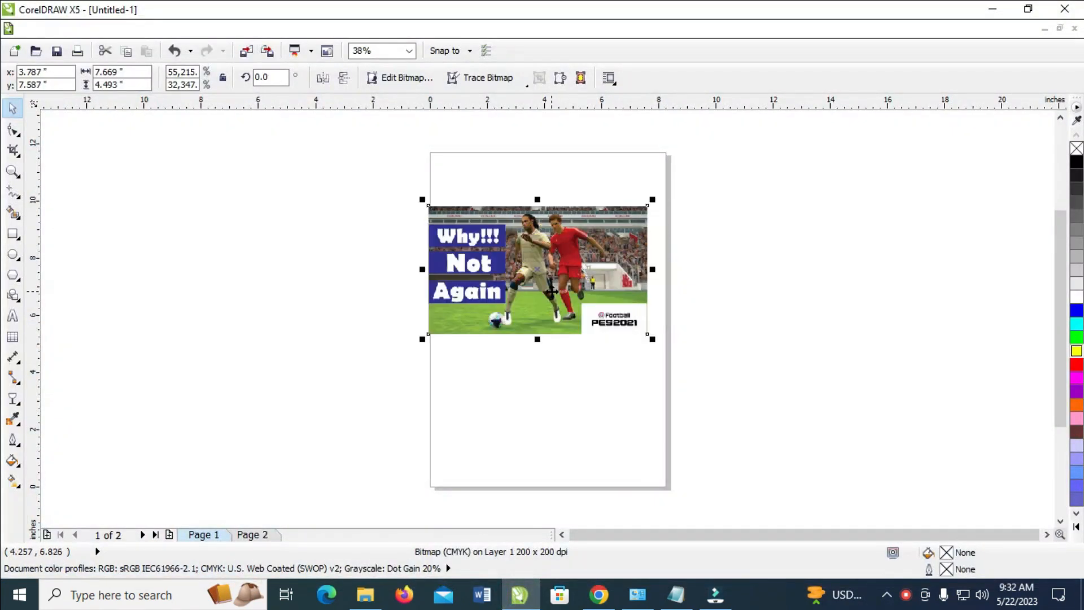
drag(538, 270, 549, 265)
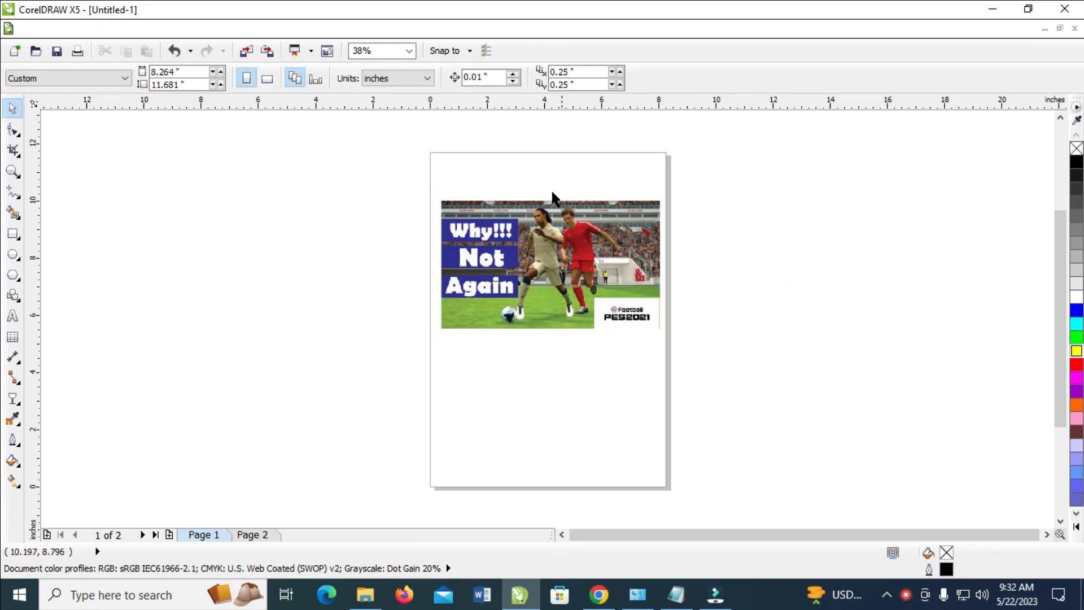
click(31, 29)
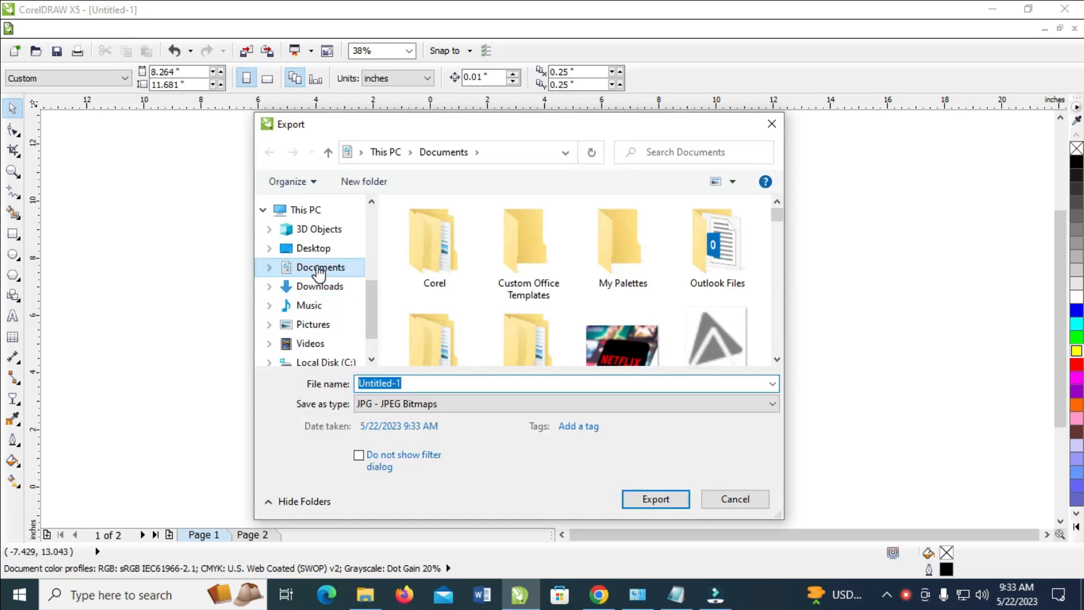
- Export the design as a JPG named 'pes' to the Desktop
text(pes)
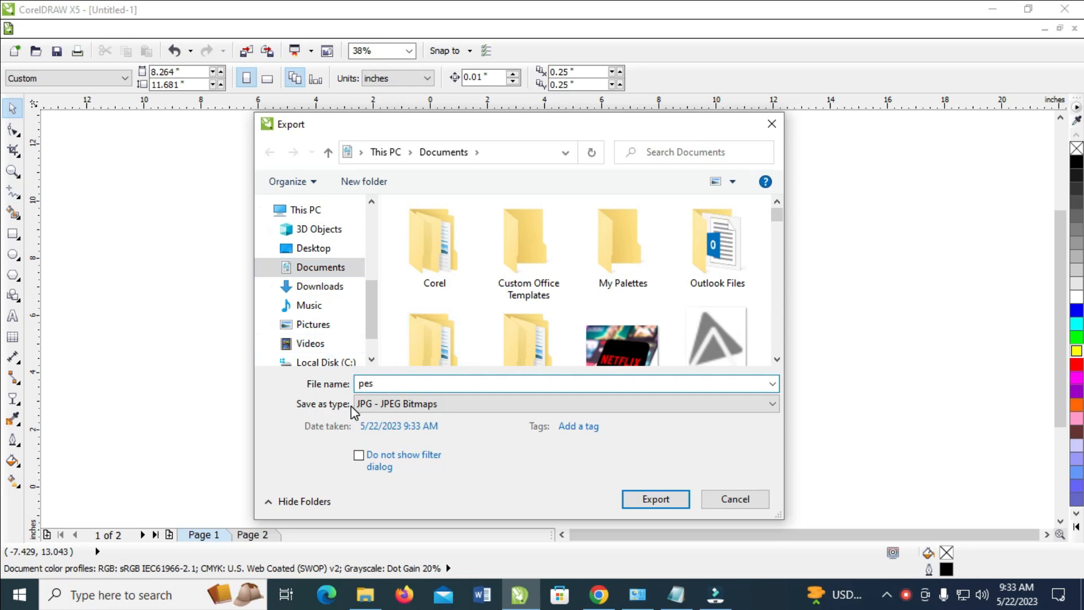
click(770, 404)
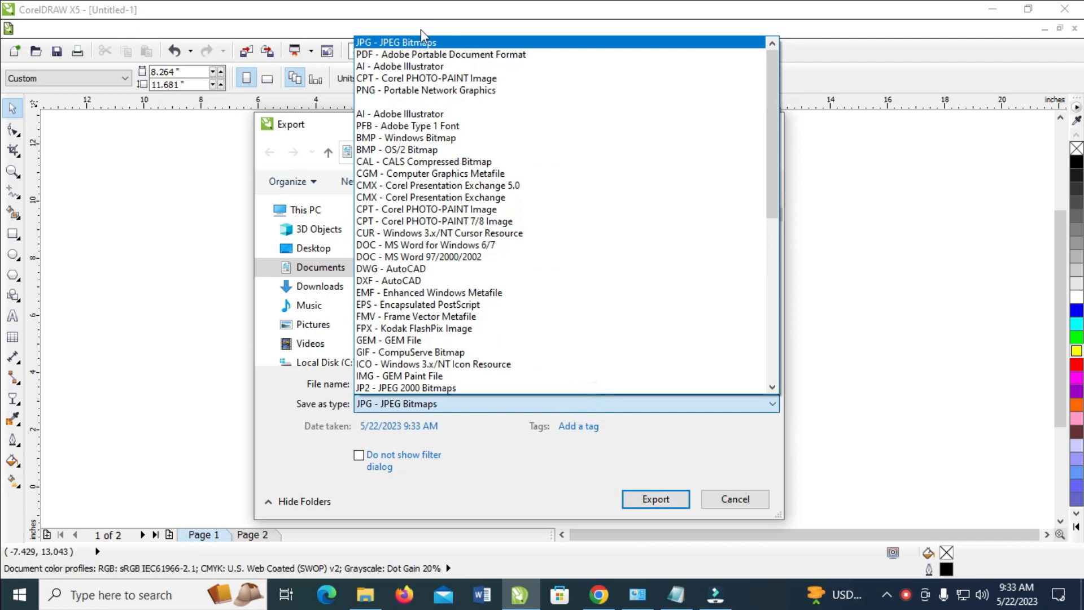
mouse_move(429, 44)
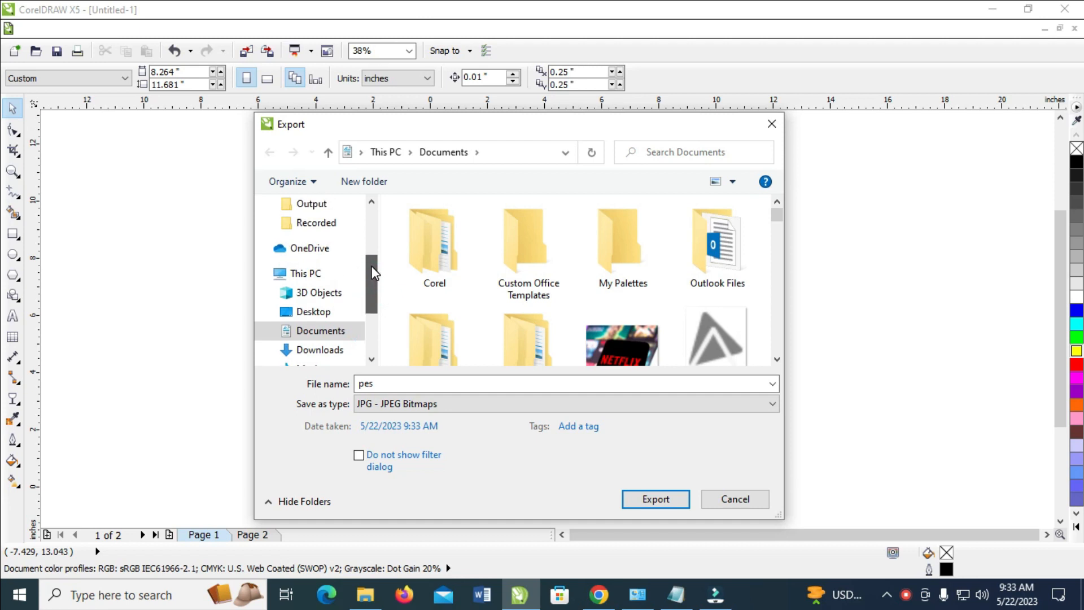
click(315, 312)
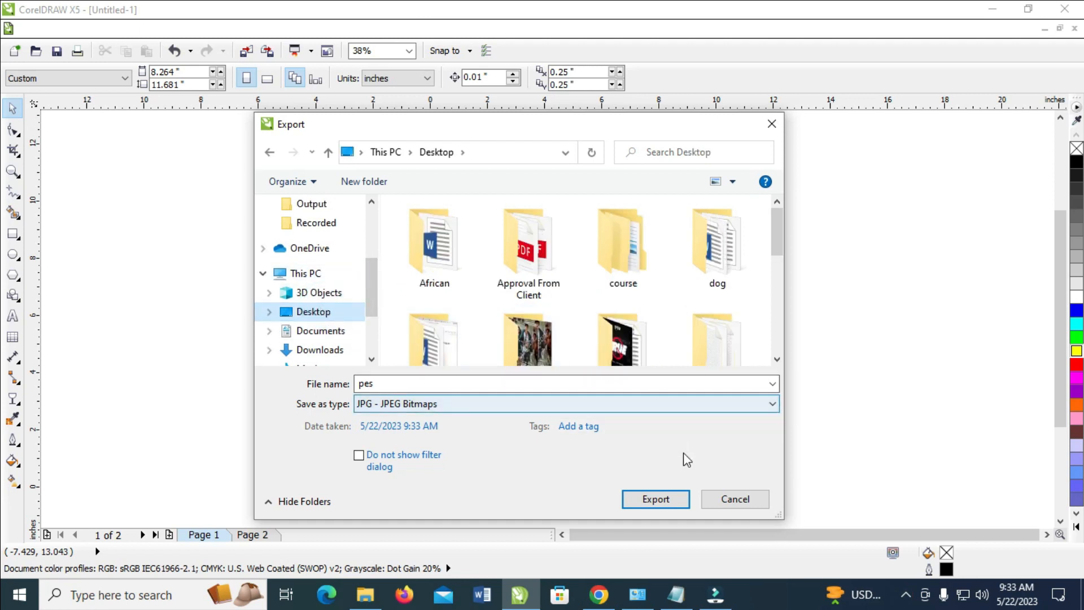
click(655, 499)
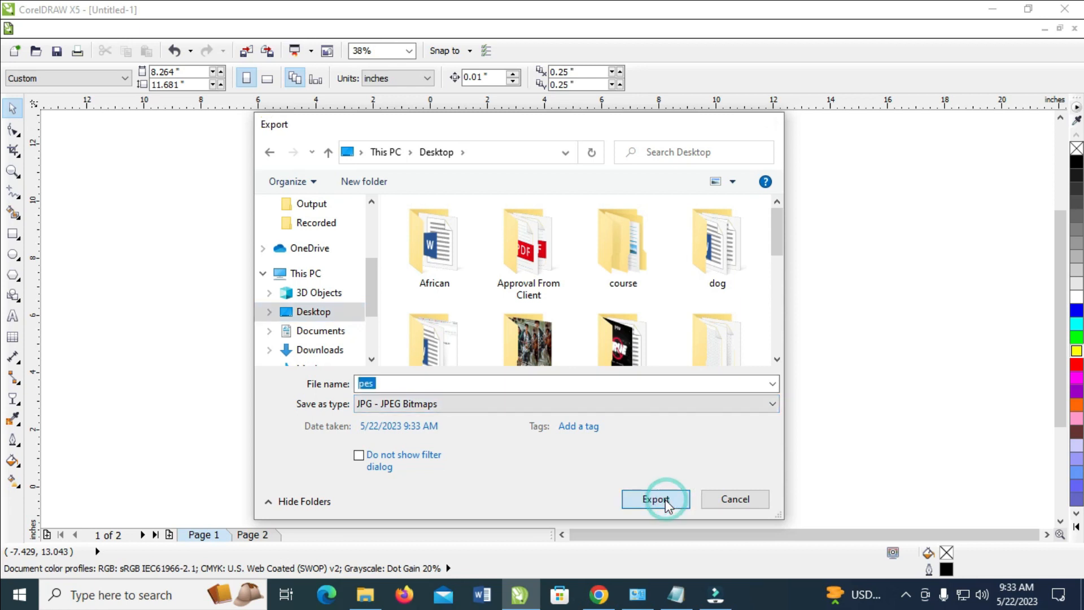
click(656, 499)
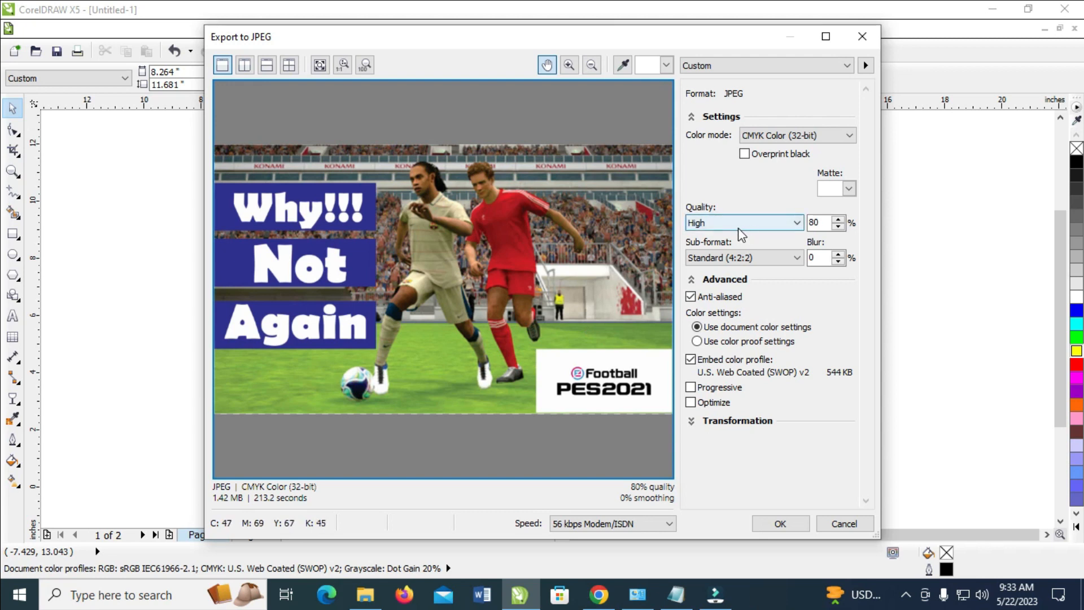
mouse_move(757, 233)
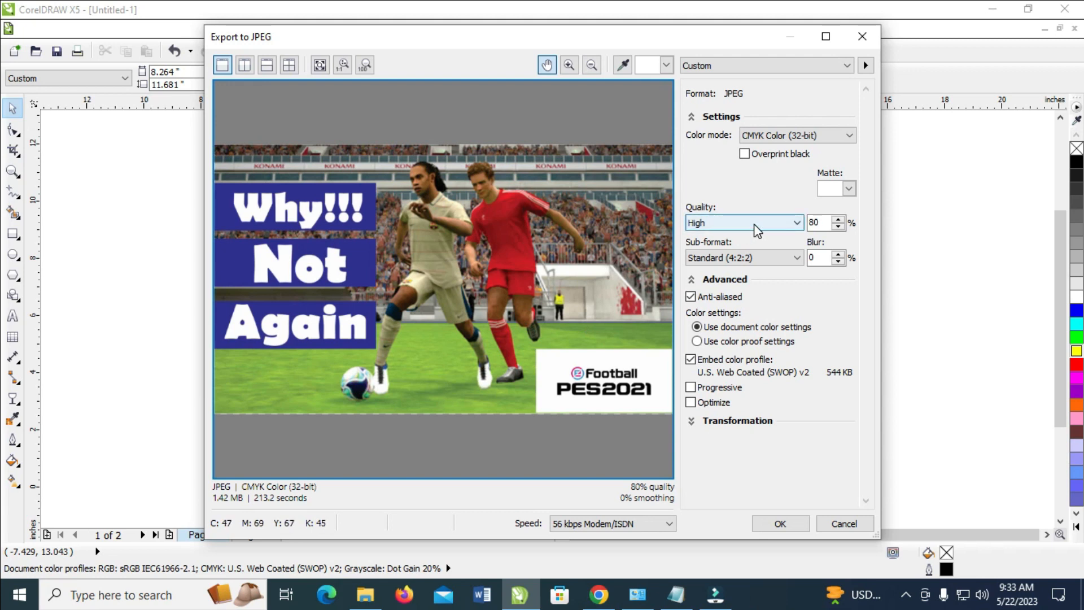
mouse_move(788, 494)
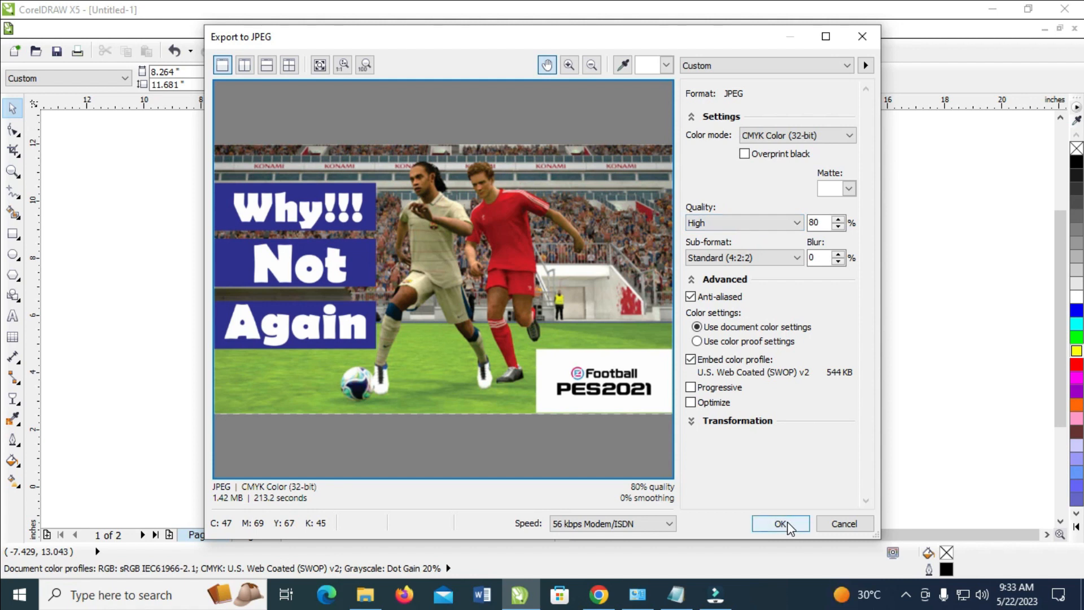
- Accept the default High (80%) JPEG quality settings to finish the export
click(780, 523)
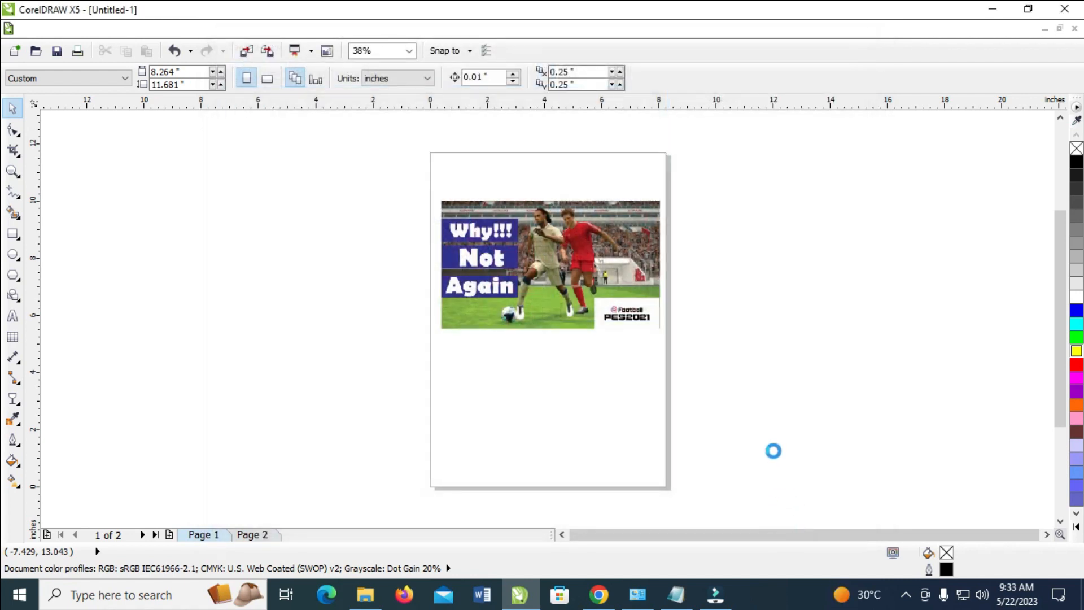
mouse_move(781, 413)
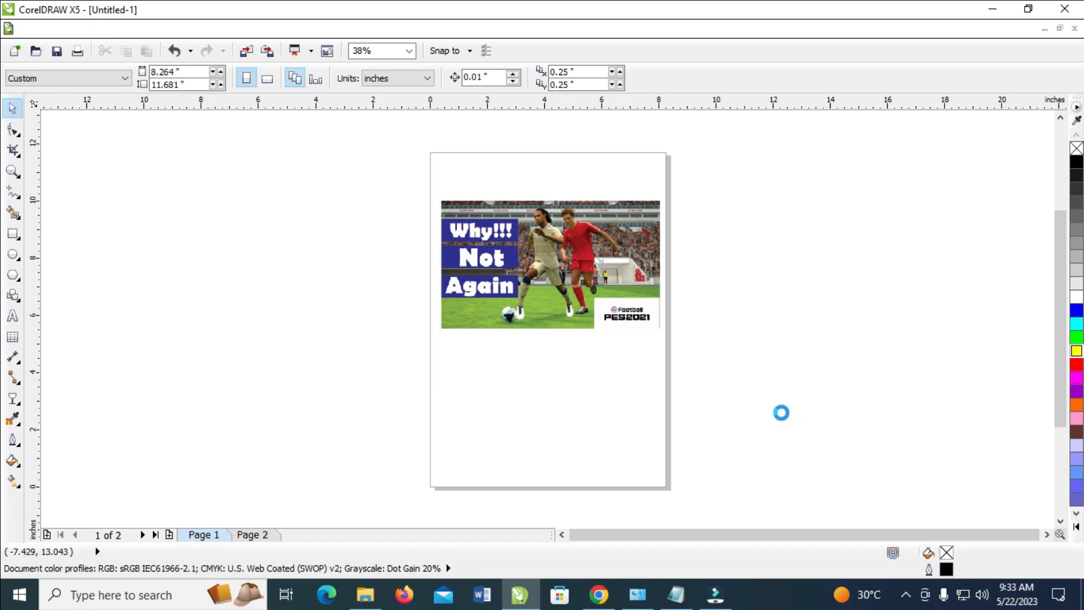
mouse_move(749, 391)
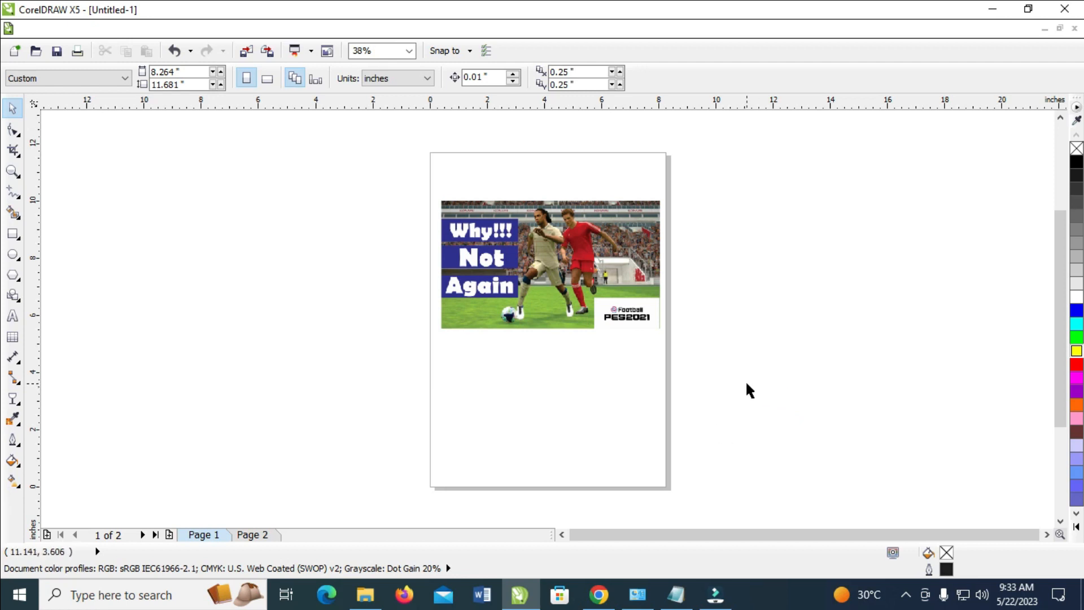
mouse_move(757, 386)
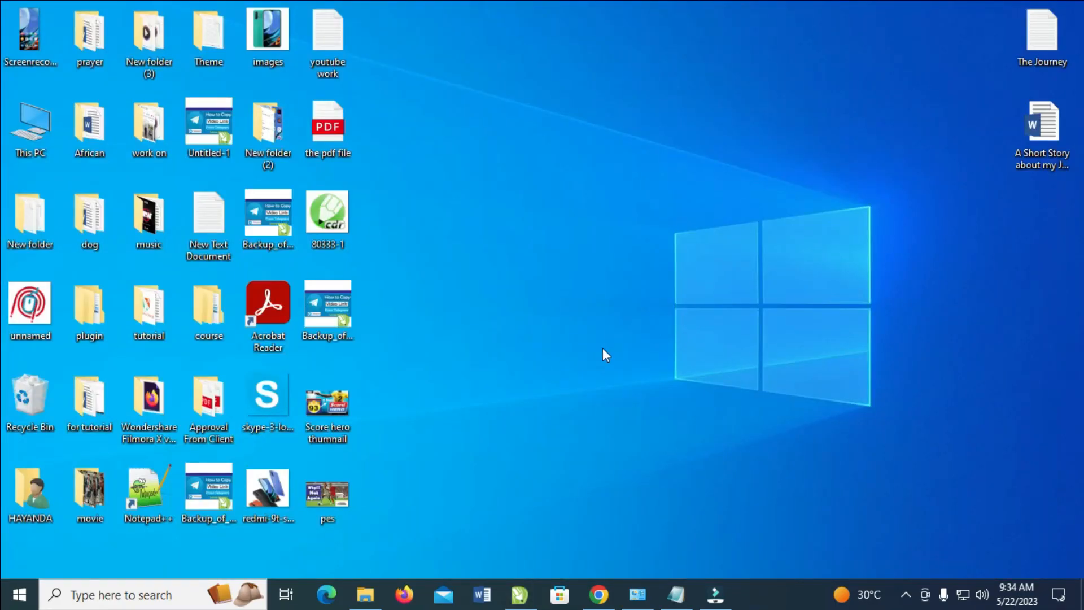
mouse_move(333, 504)
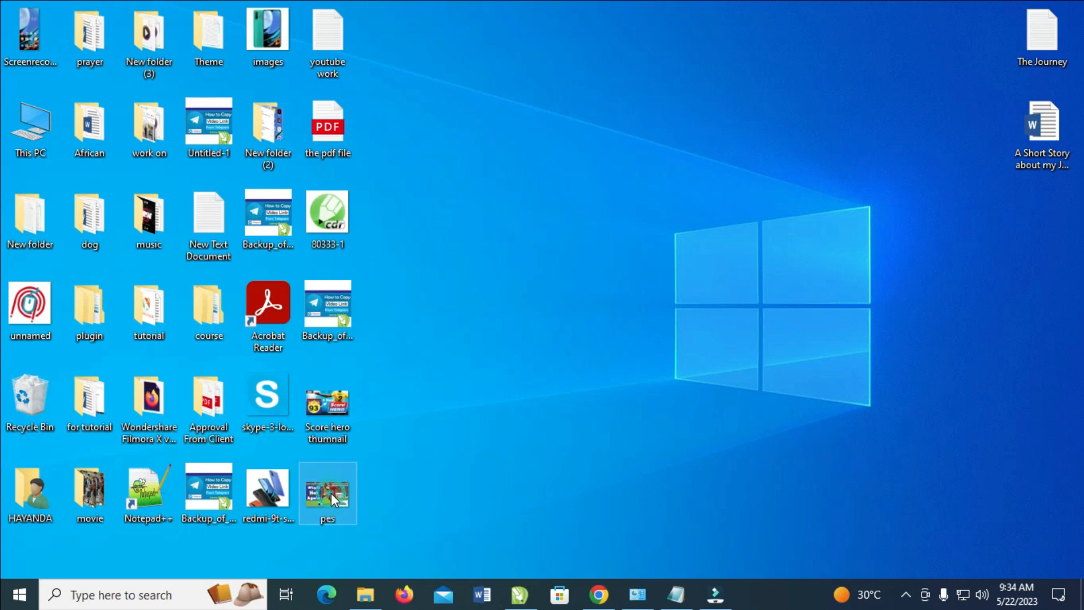
- Open pes.jpg from the desktop in the photo viewer
double_click(327, 492)
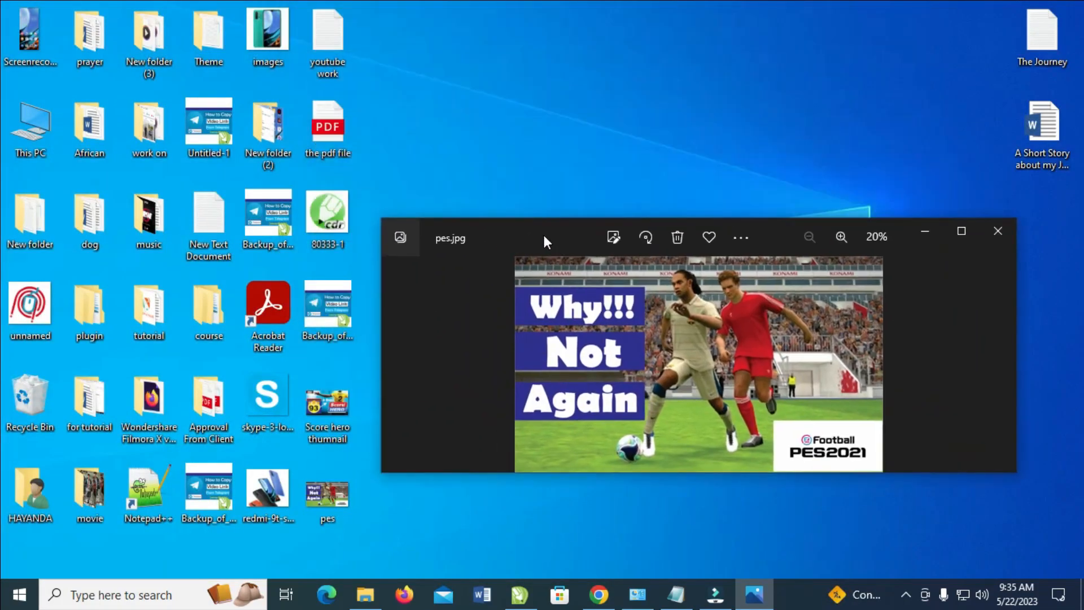
- Zoom into pes.jpg to check detail, then zoom back out to the whole image
click(841, 237)
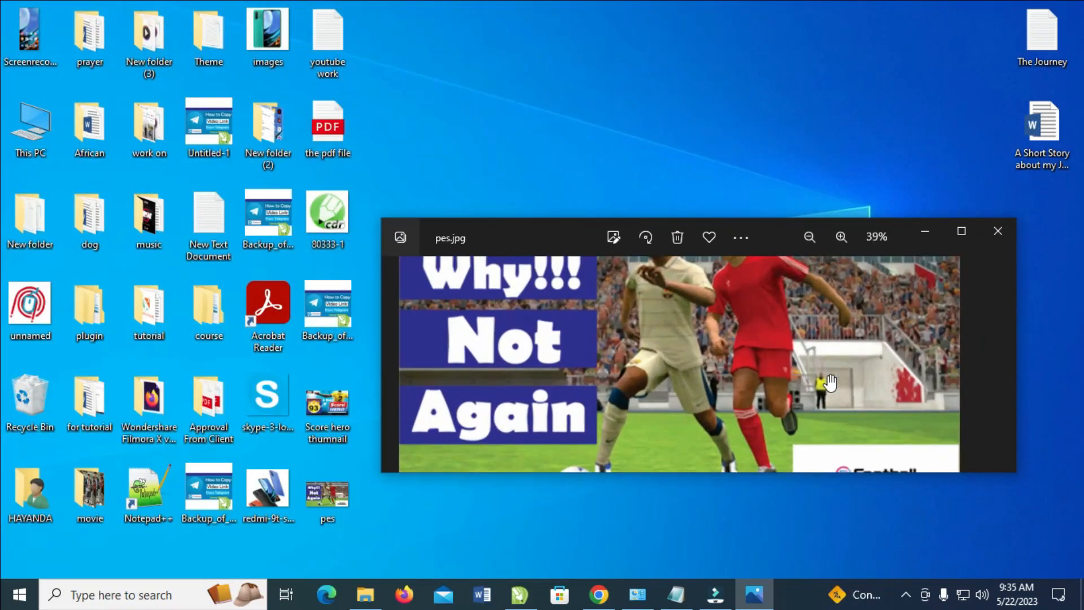
click(810, 236)
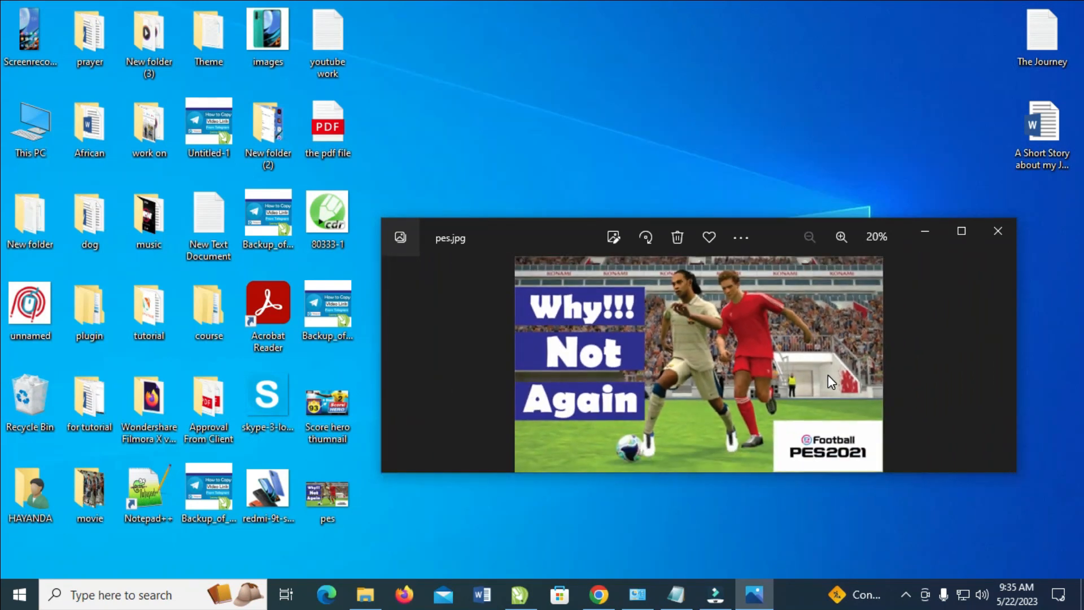
mouse_move(958, 315)
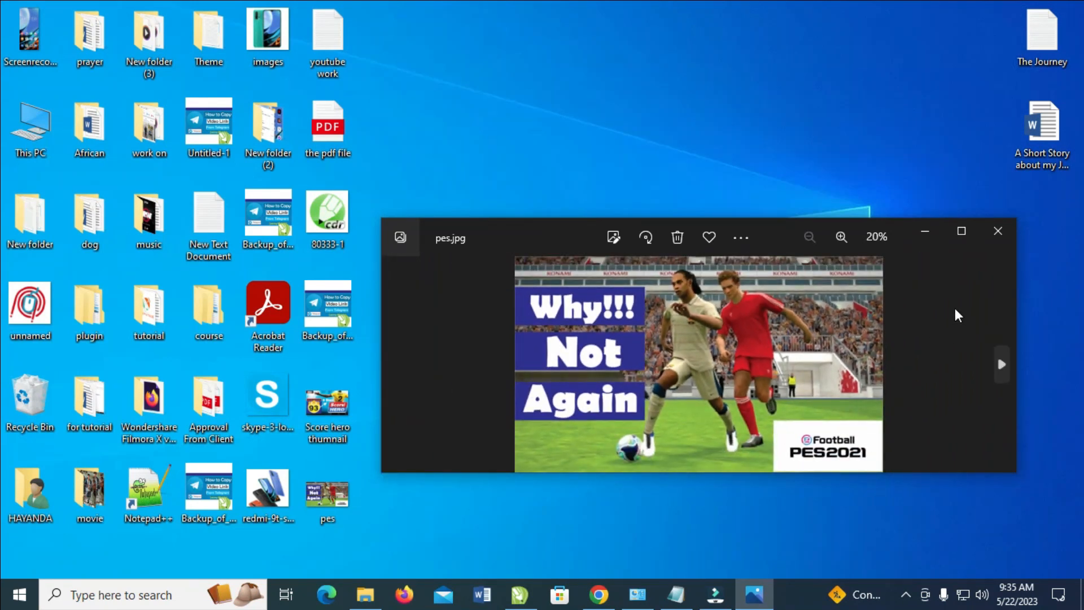
mouse_move(1001, 364)
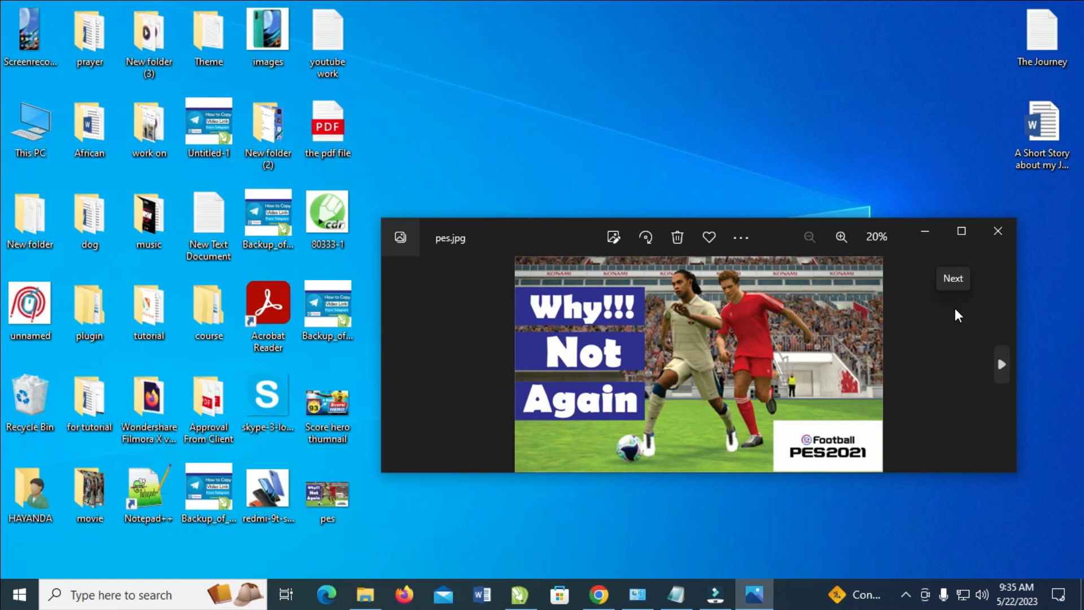
mouse_move(951, 311)
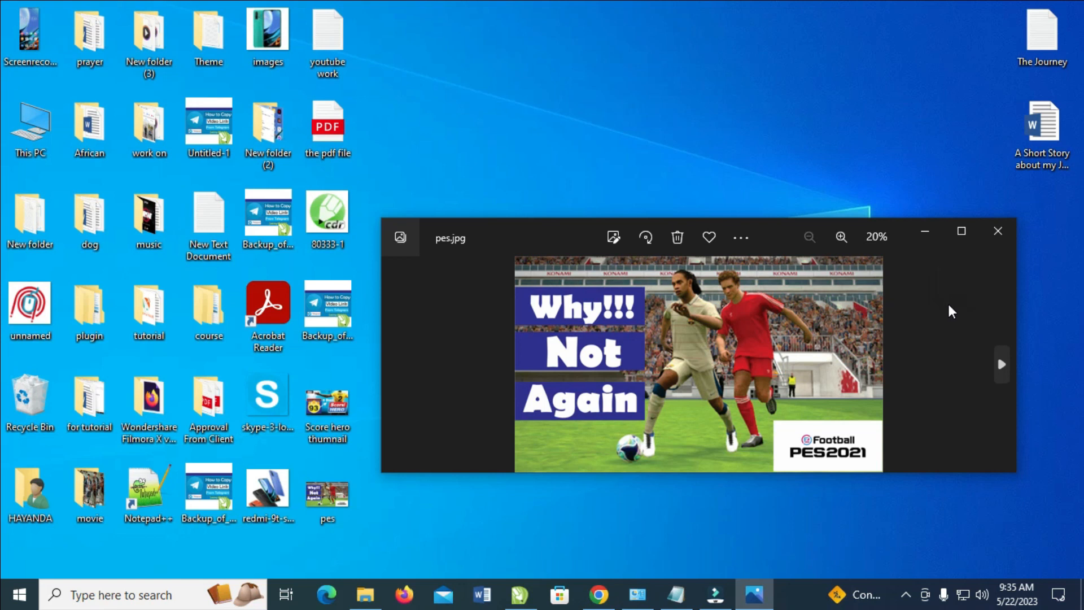